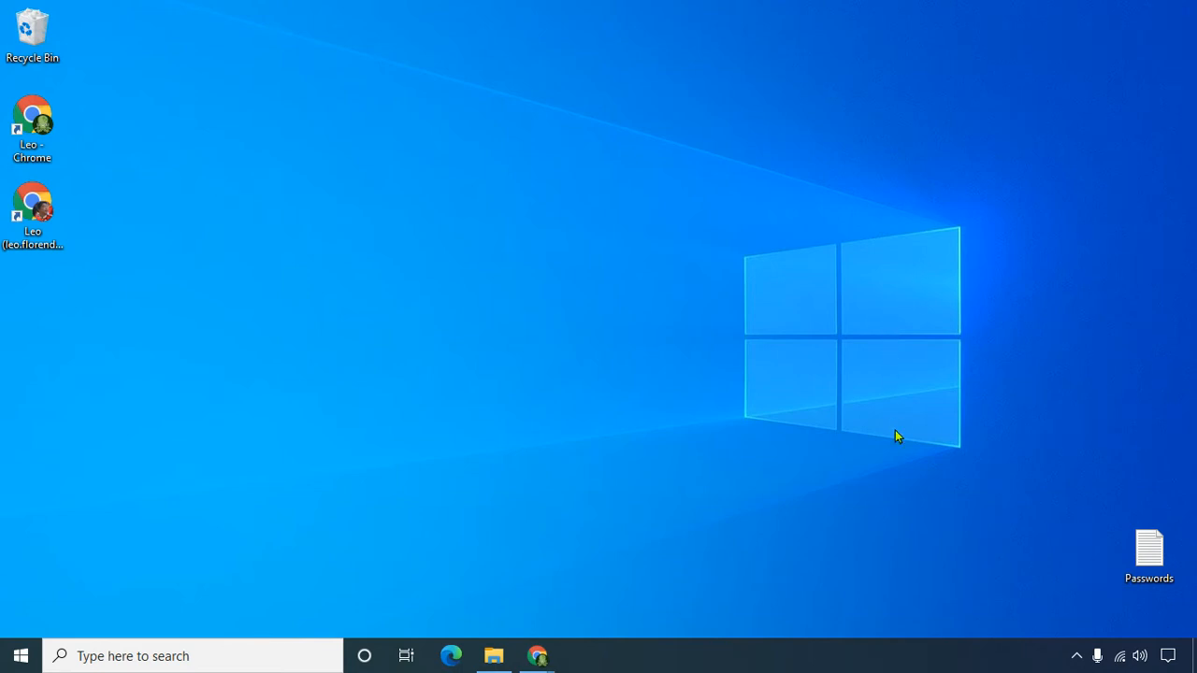
pyautogui.moveTo(970, 547)
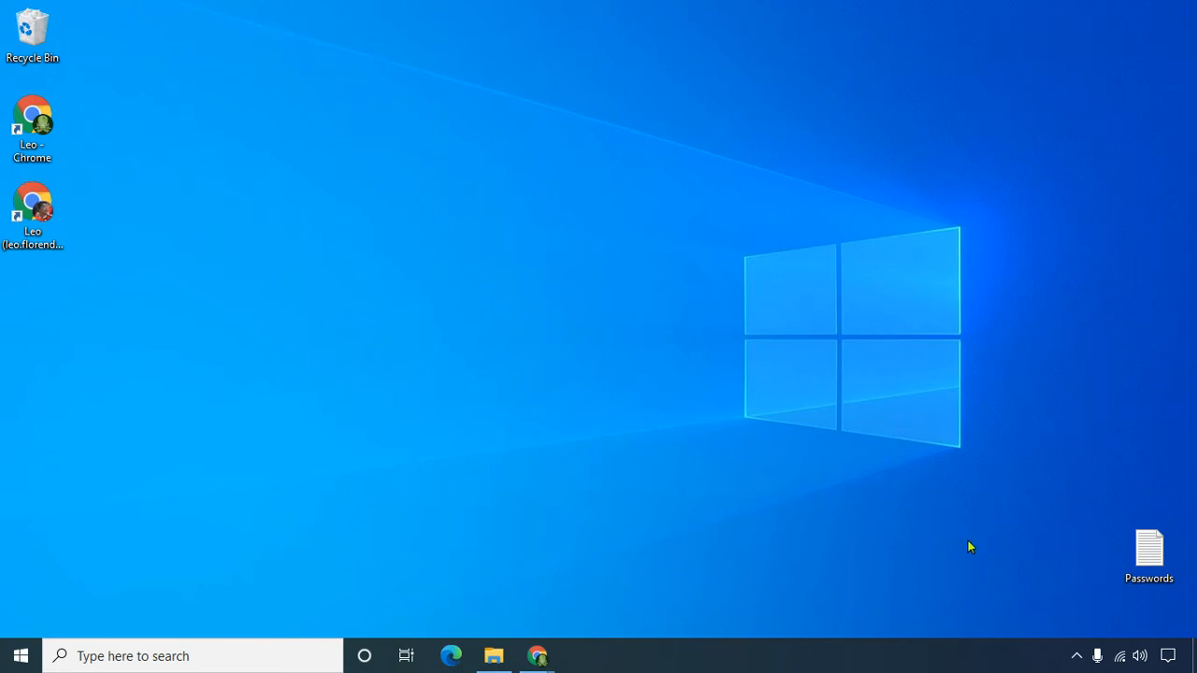
pyautogui.moveTo(919, 518)
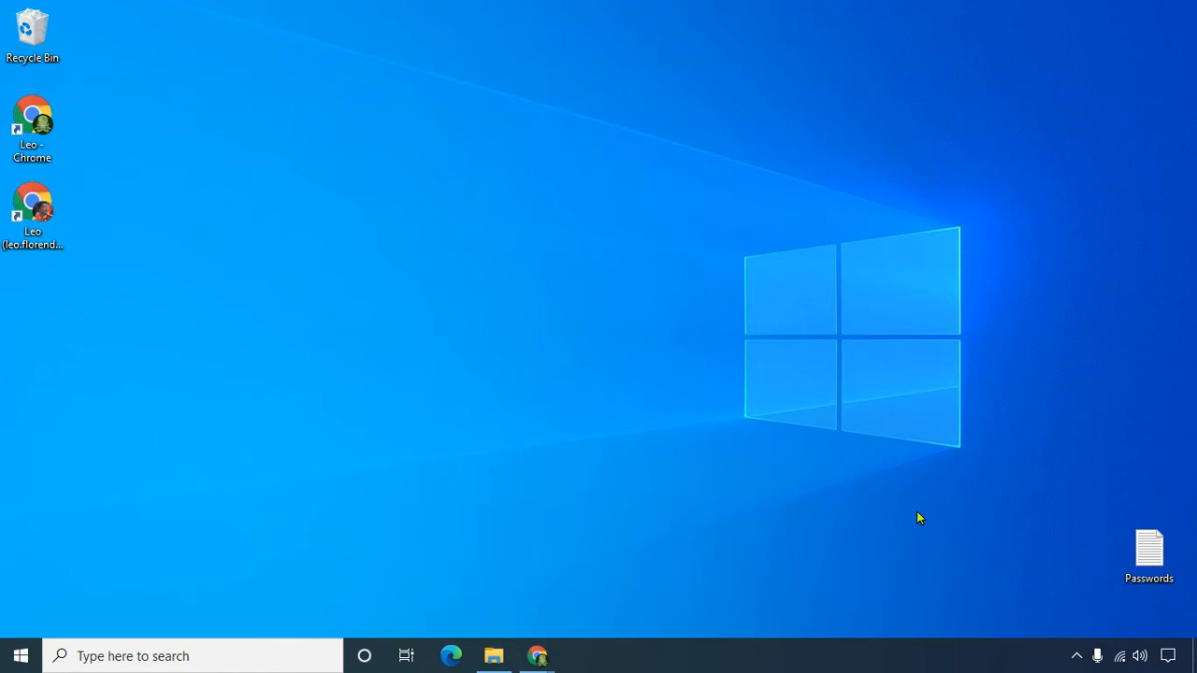
pyautogui.moveTo(1043, 614)
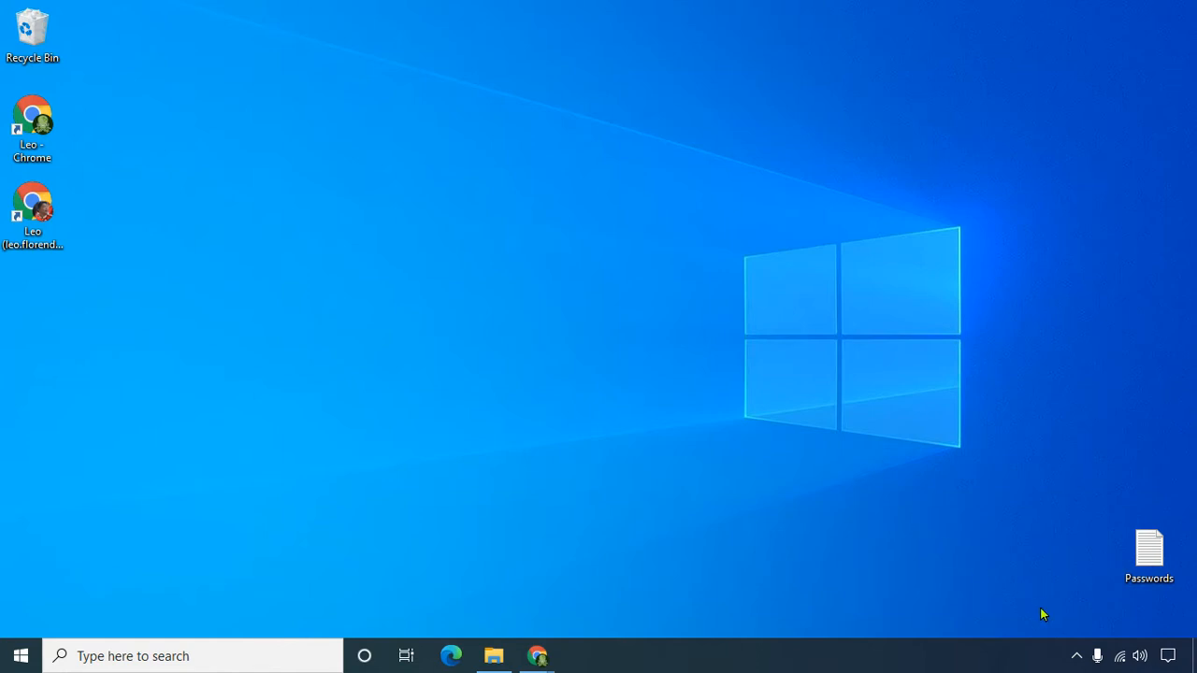
# Show the GlobalProtect status panel from the tray and reveal its options menu.
pyautogui.click(1076, 654)
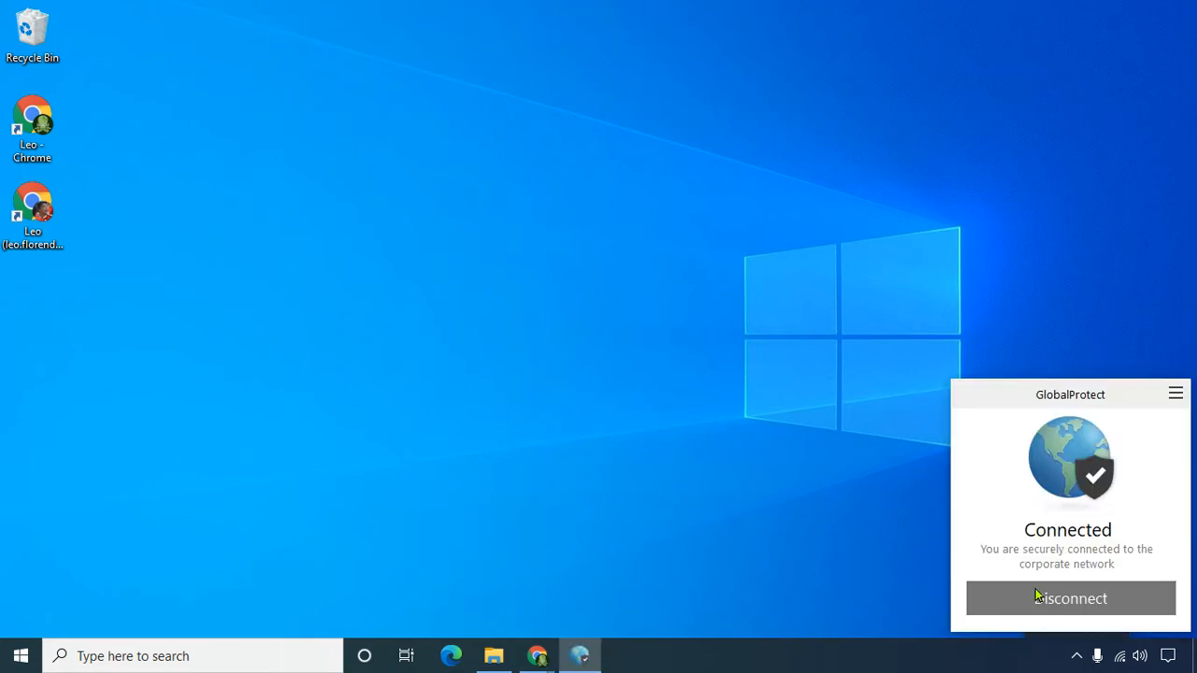
pyautogui.moveTo(1126, 535)
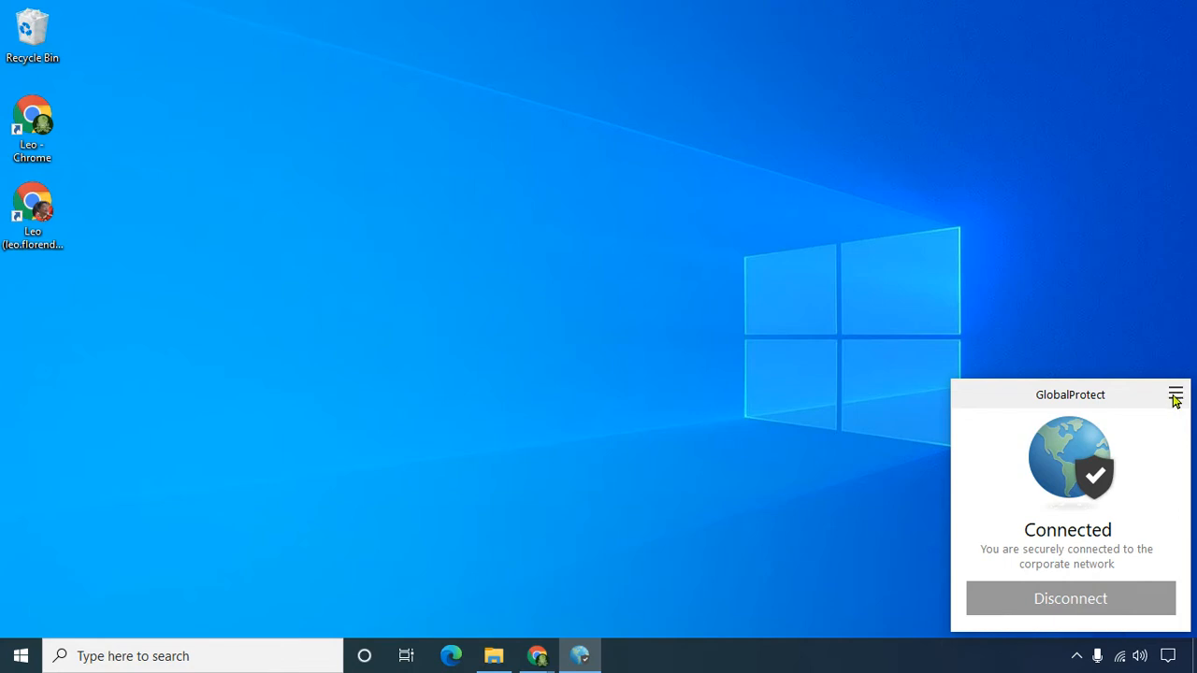
pyautogui.click(1175, 394)
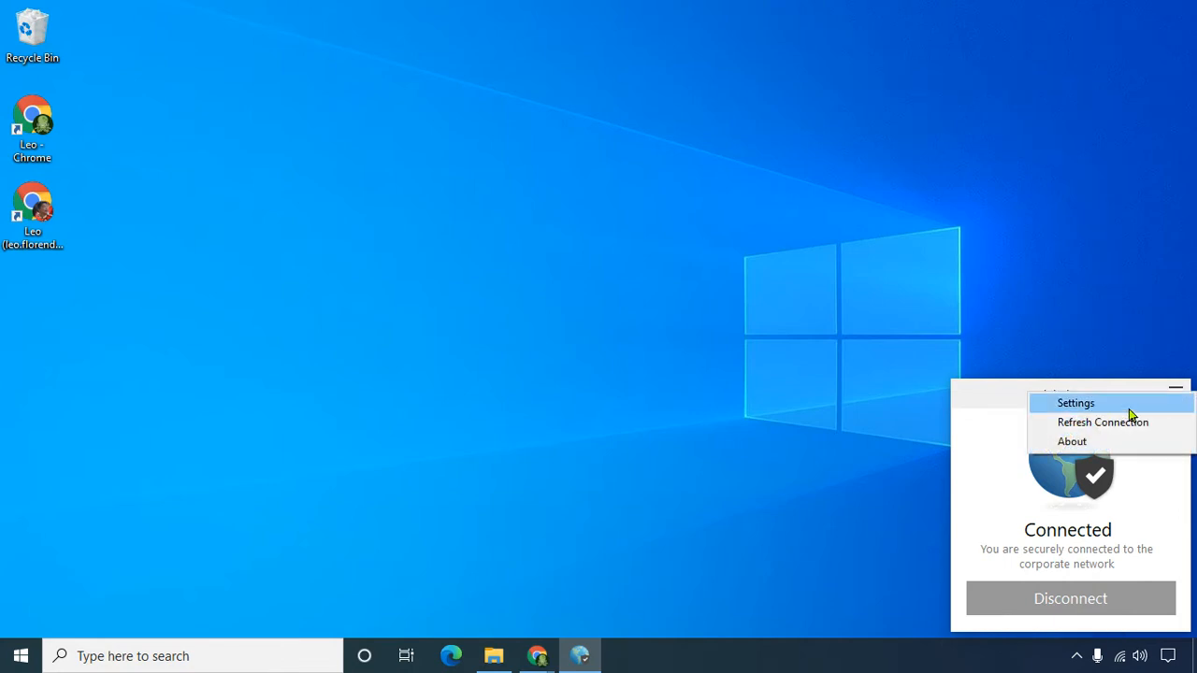
# Choose Settings from the GlobalProtect menu to show the General tab.
pyautogui.click(1075, 402)
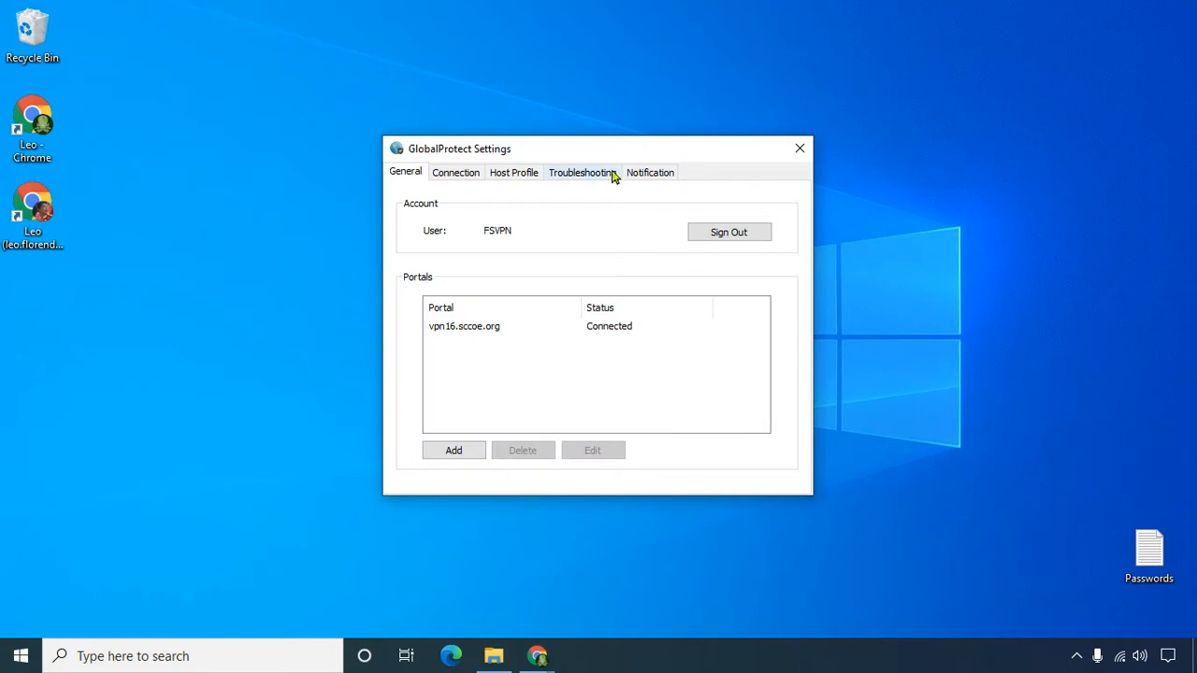
pyautogui.moveTo(593, 152)
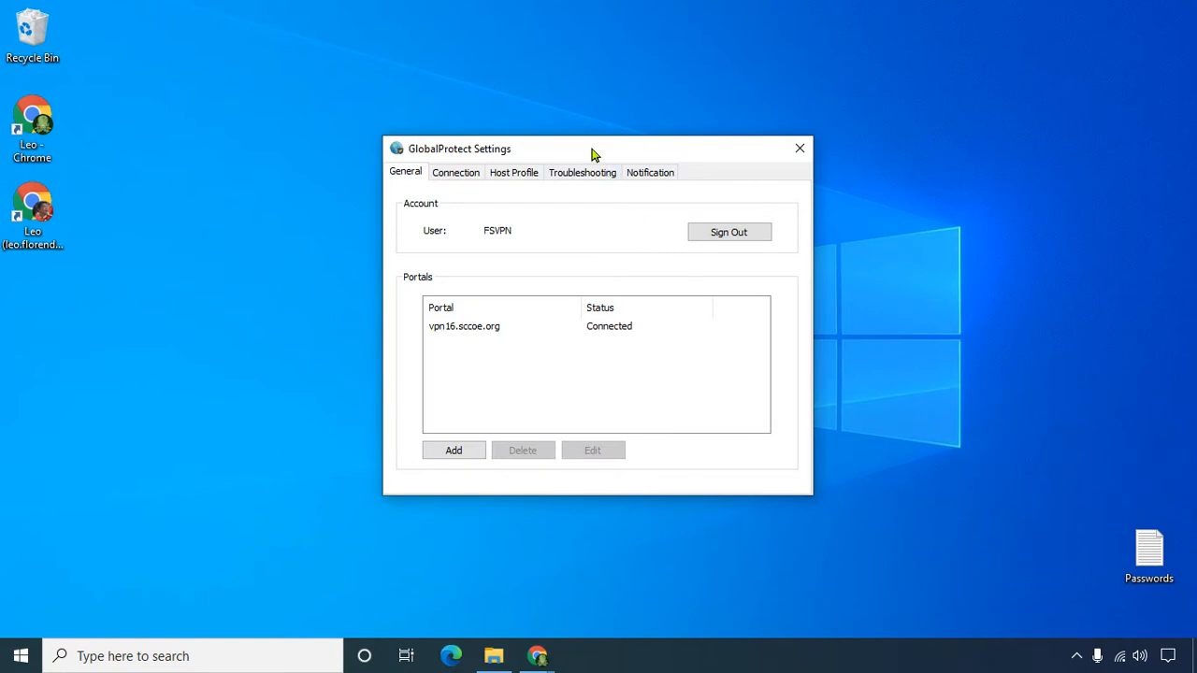
pyautogui.moveTo(547, 405)
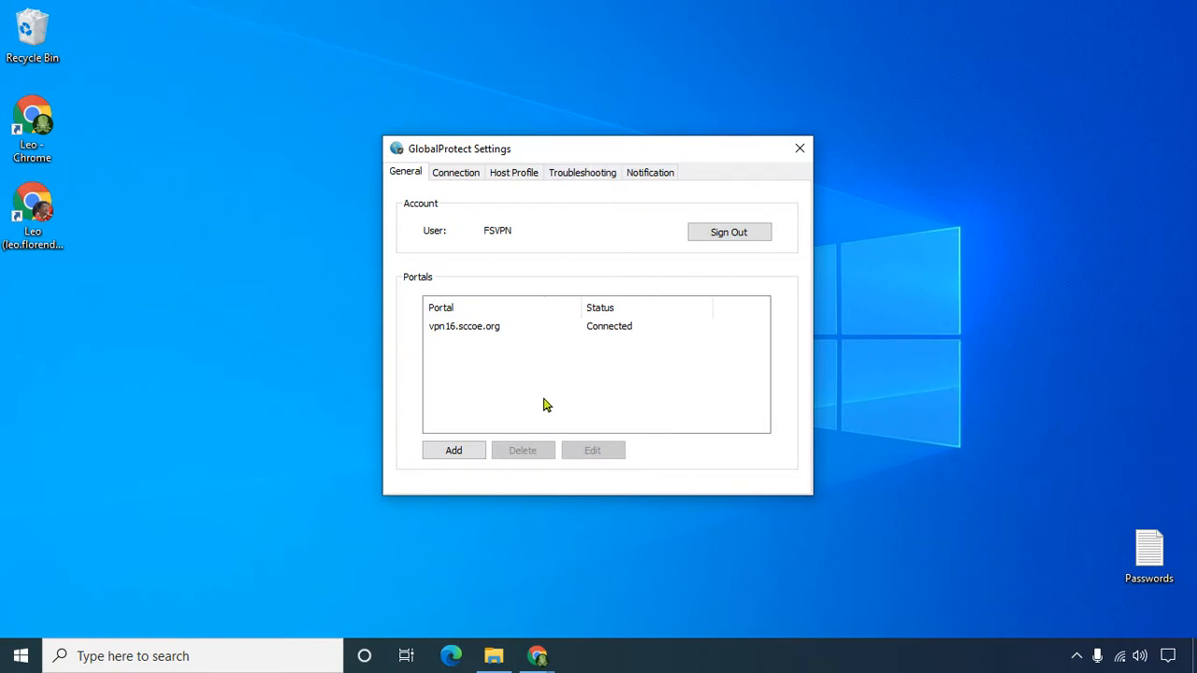
pyautogui.moveTo(626, 269)
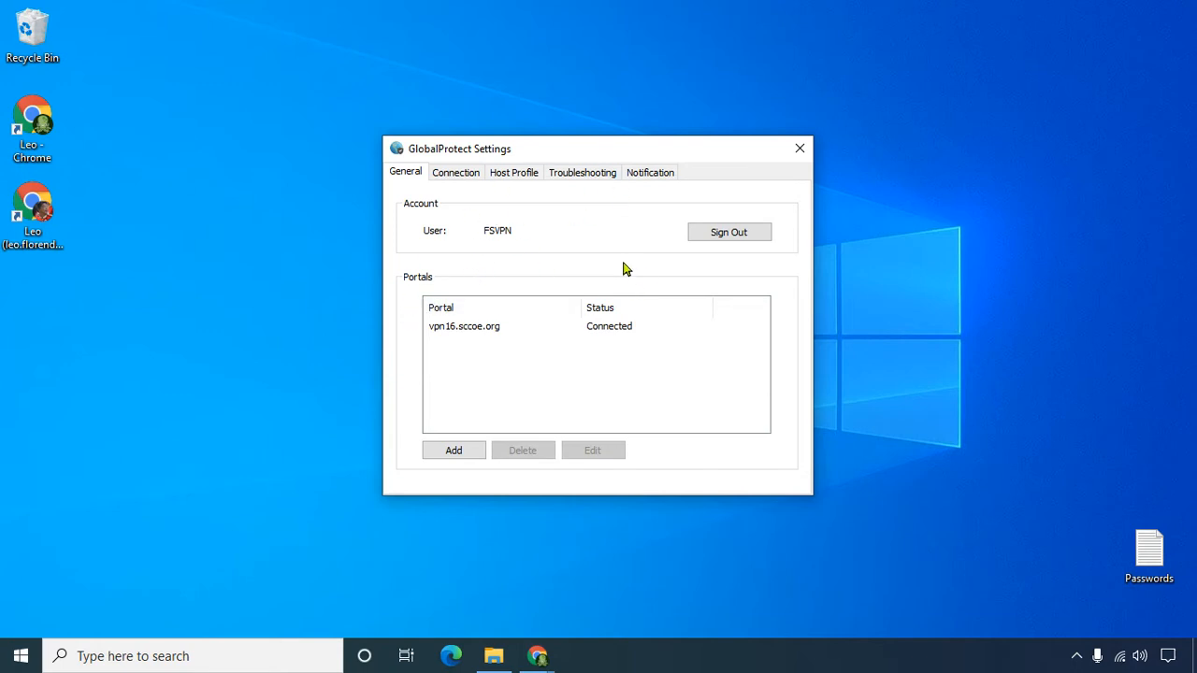
pyautogui.moveTo(484, 241)
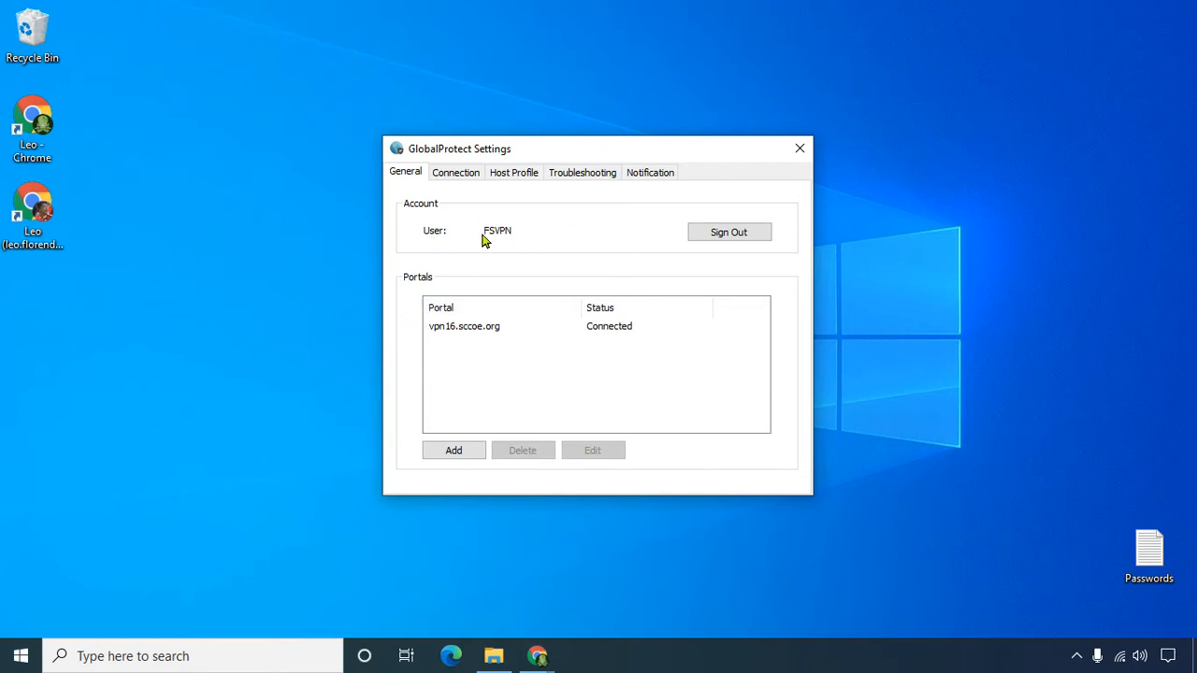
pyautogui.moveTo(505, 339)
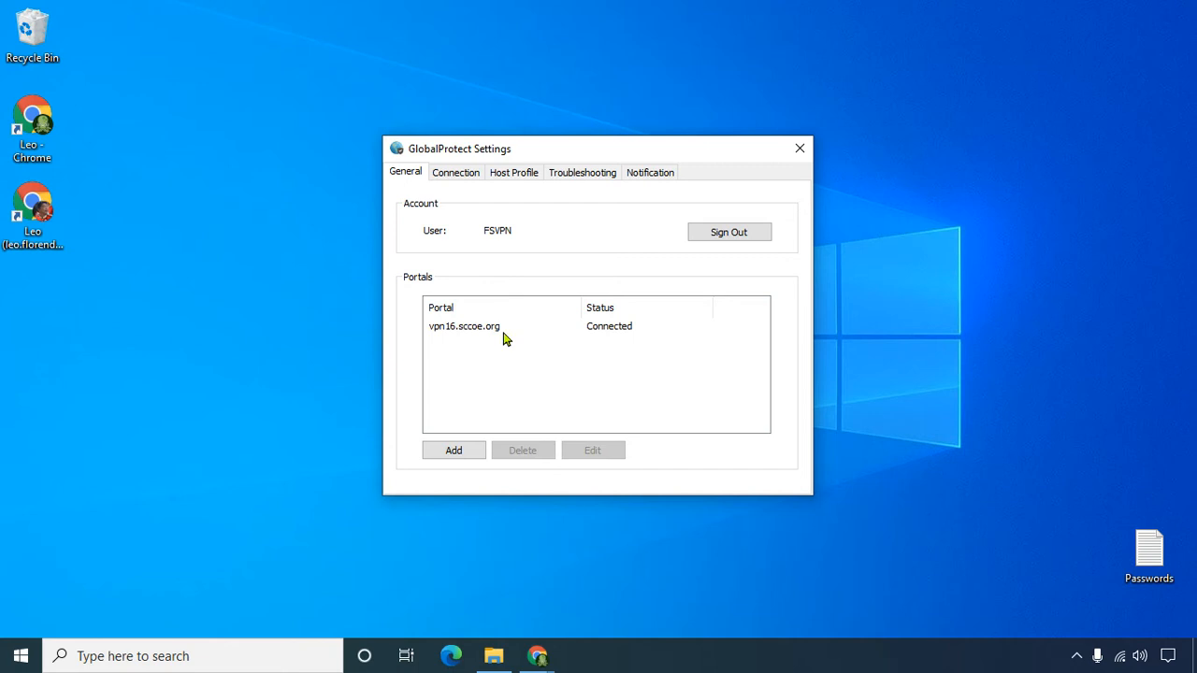
pyautogui.moveTo(625, 353)
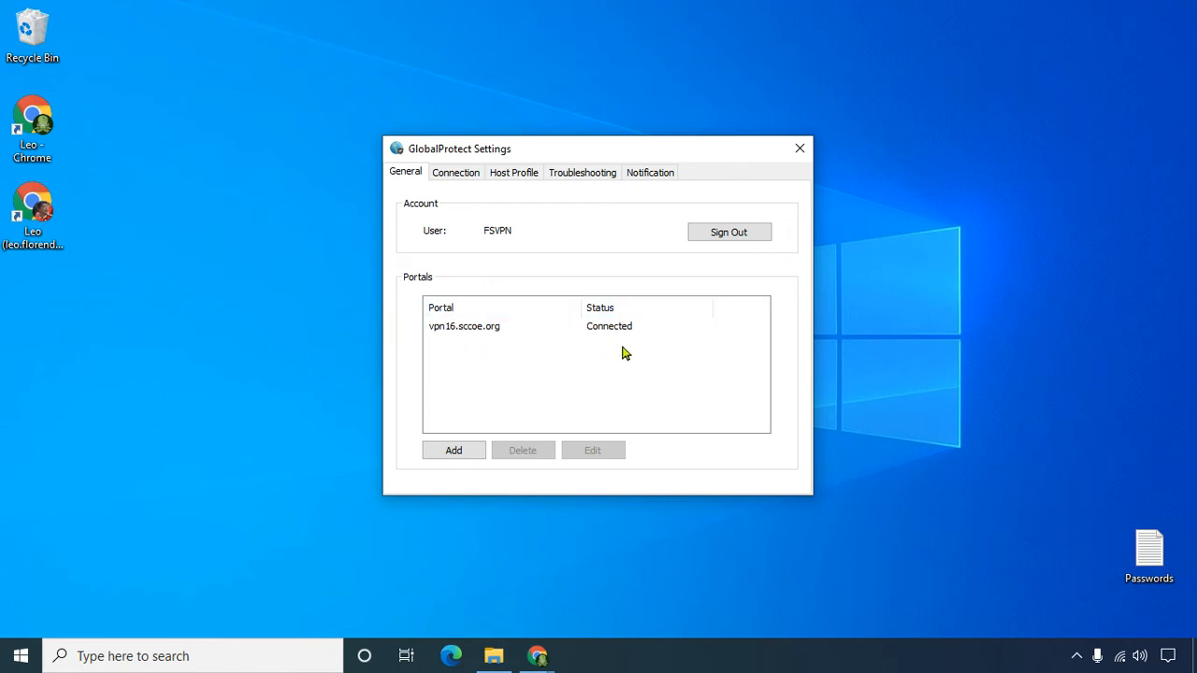
pyautogui.moveTo(619, 354)
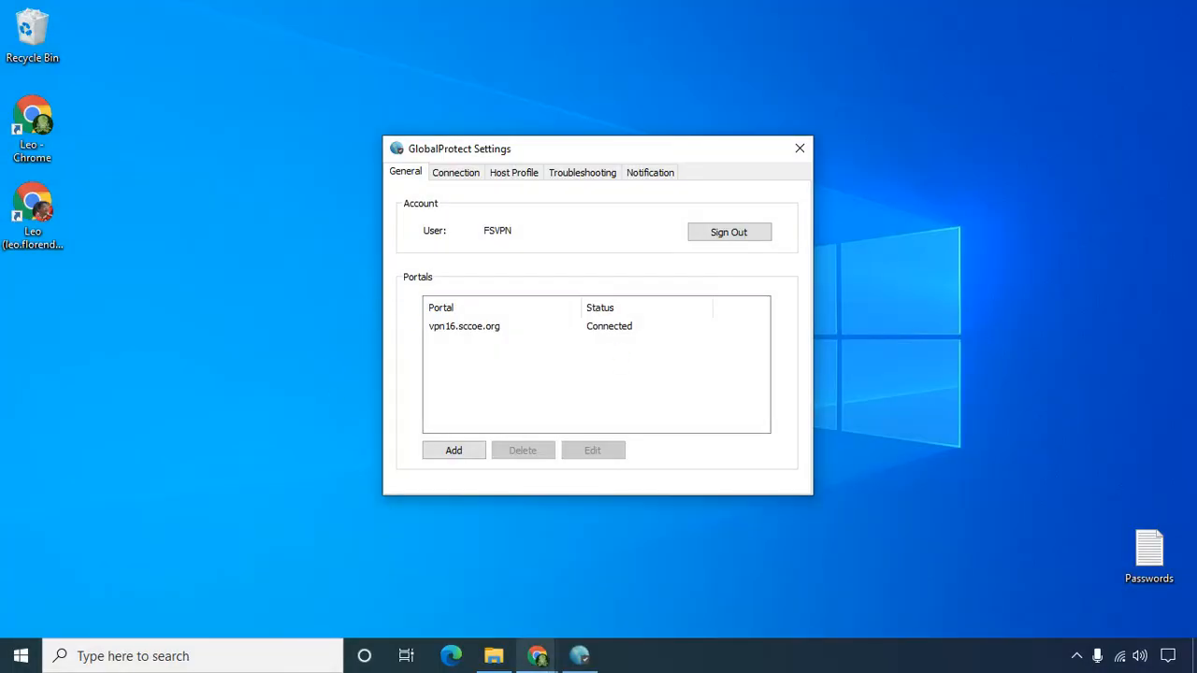
# Bring up the Screenshots folder and open Screenshot (9) in Photos.
pyautogui.click(492, 655)
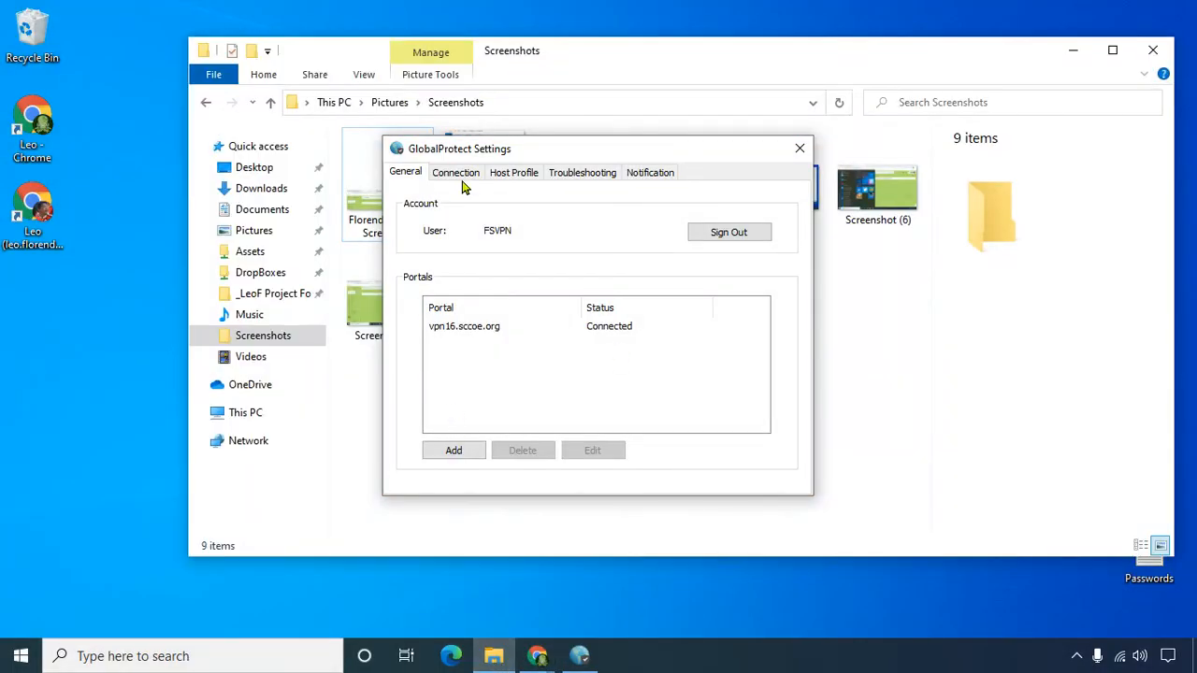
pyautogui.click(799, 147)
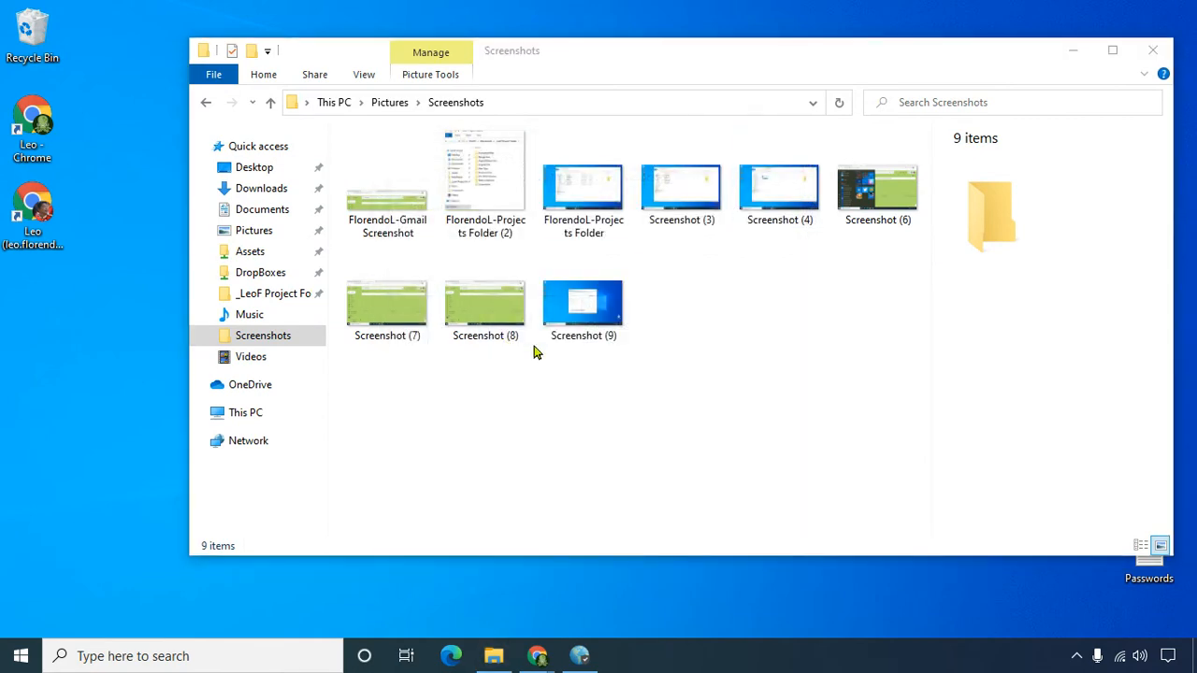
pyautogui.click(582, 304)
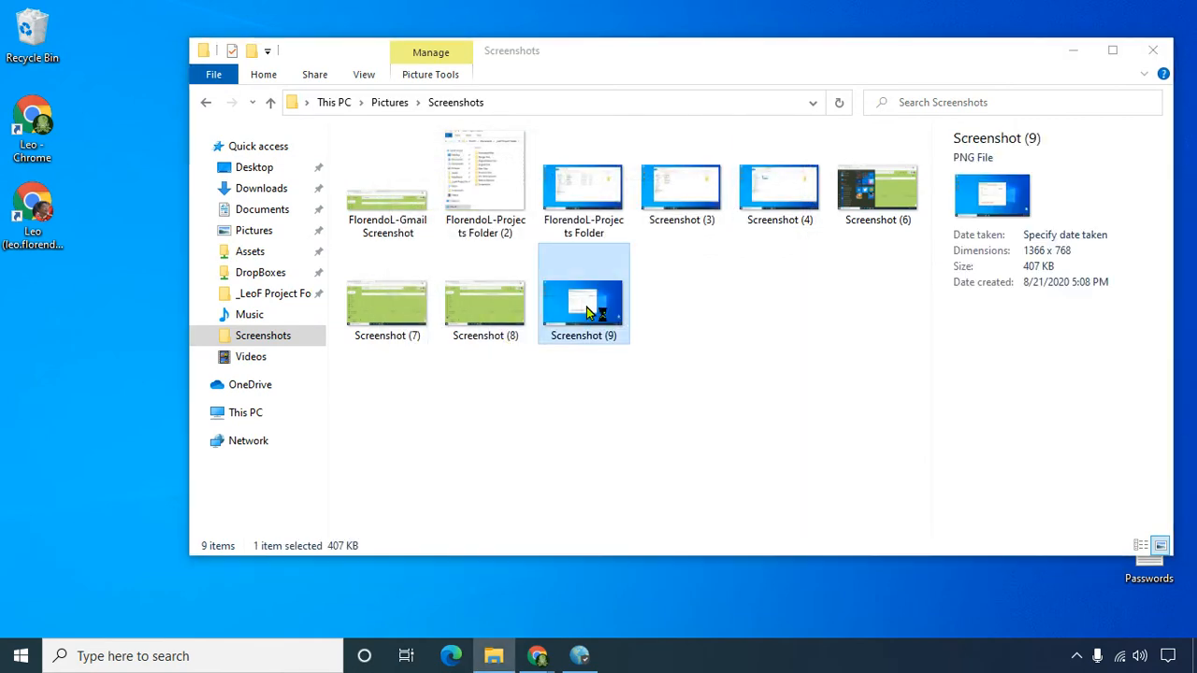
pyautogui.doubleClick(583, 294)
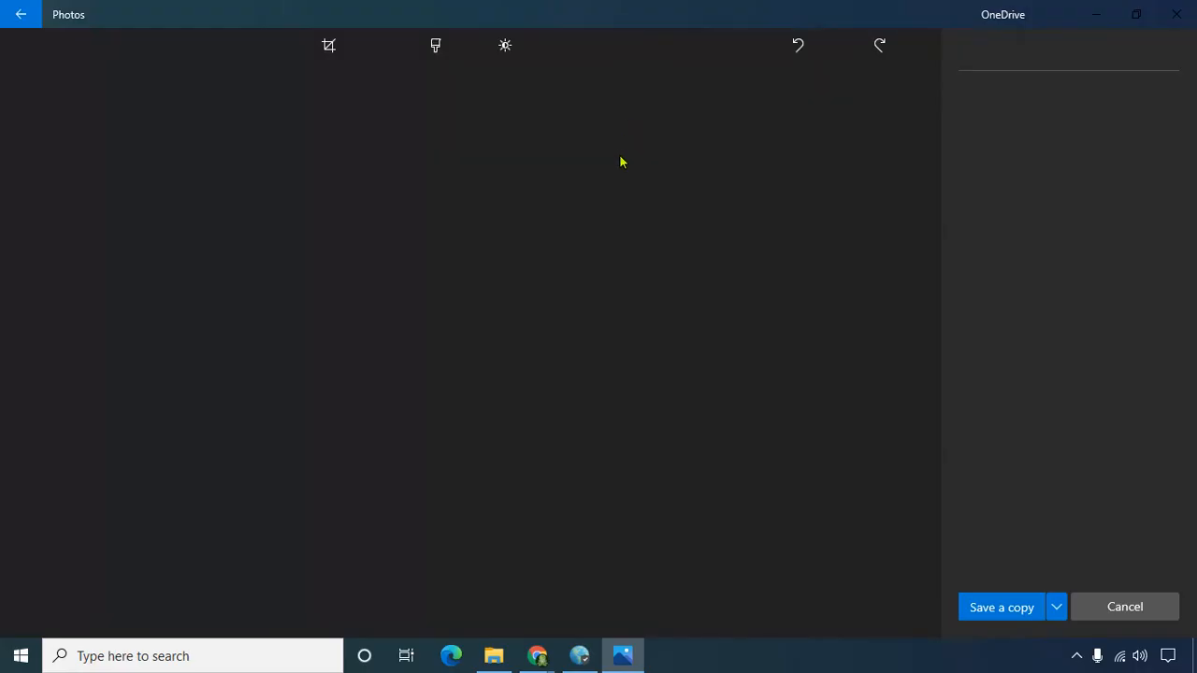
# Crop Screenshot (9) down to just the GlobalProtect Settings window.
pyautogui.click(328, 45)
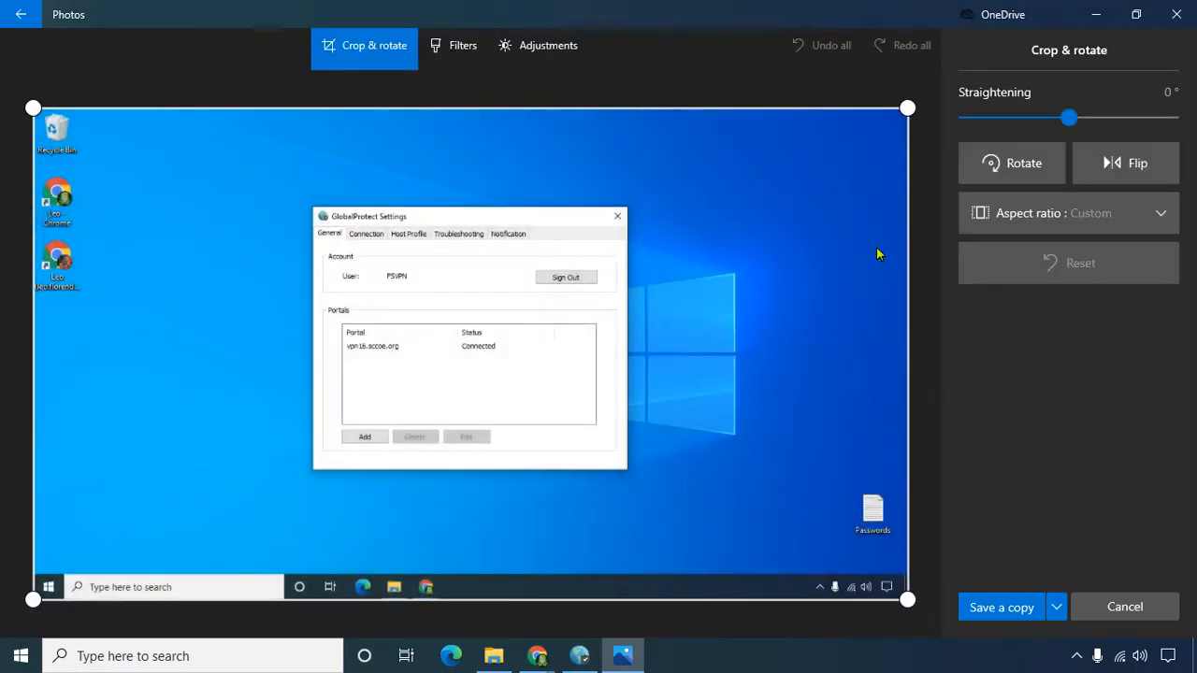
pyautogui.moveTo(907, 107); pyautogui.dragTo(777, 168)
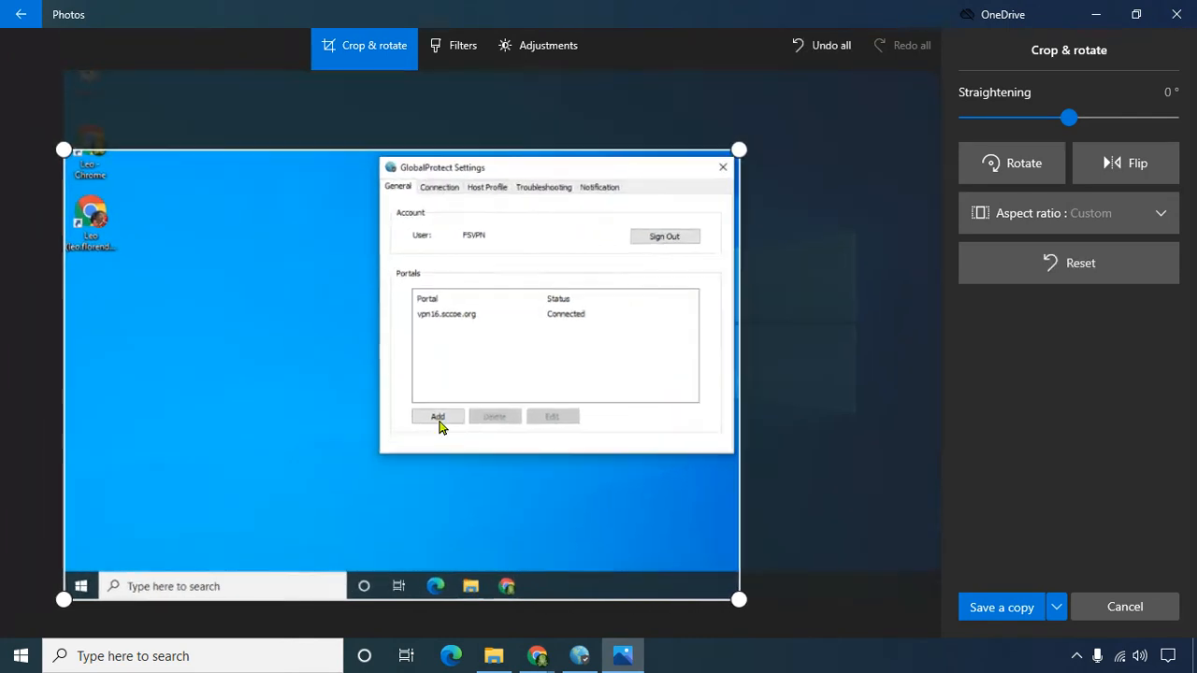
pyautogui.moveTo(64, 599); pyautogui.dragTo(442, 467)
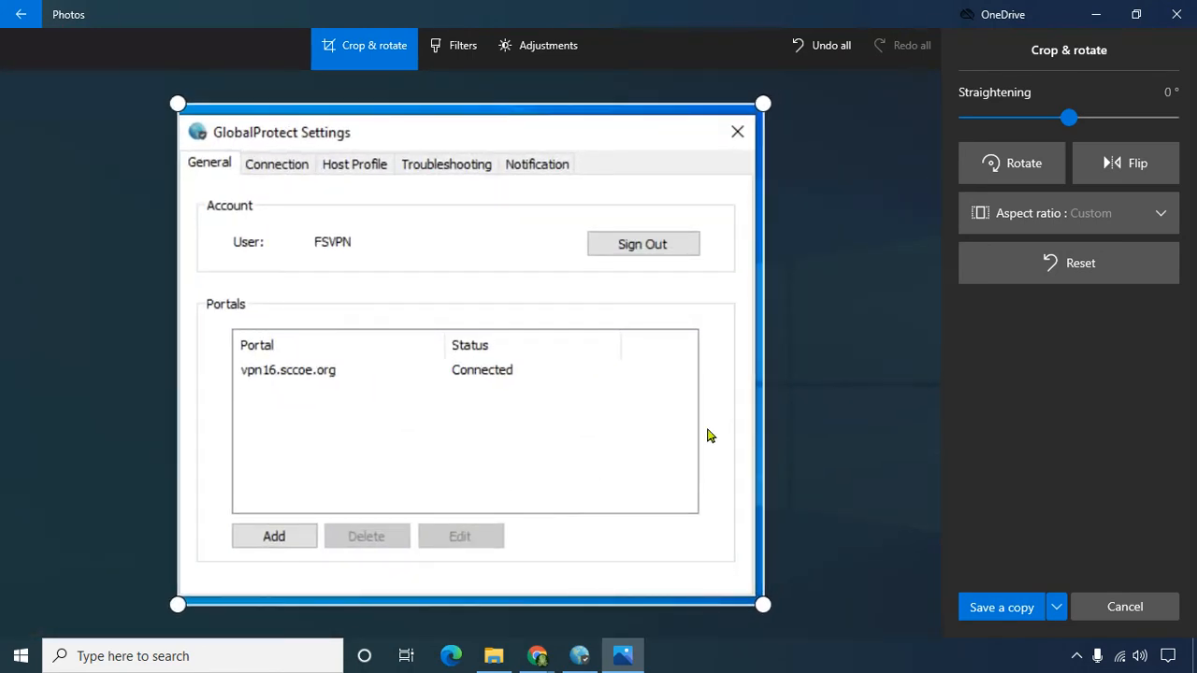
pyautogui.moveTo(1000, 606)
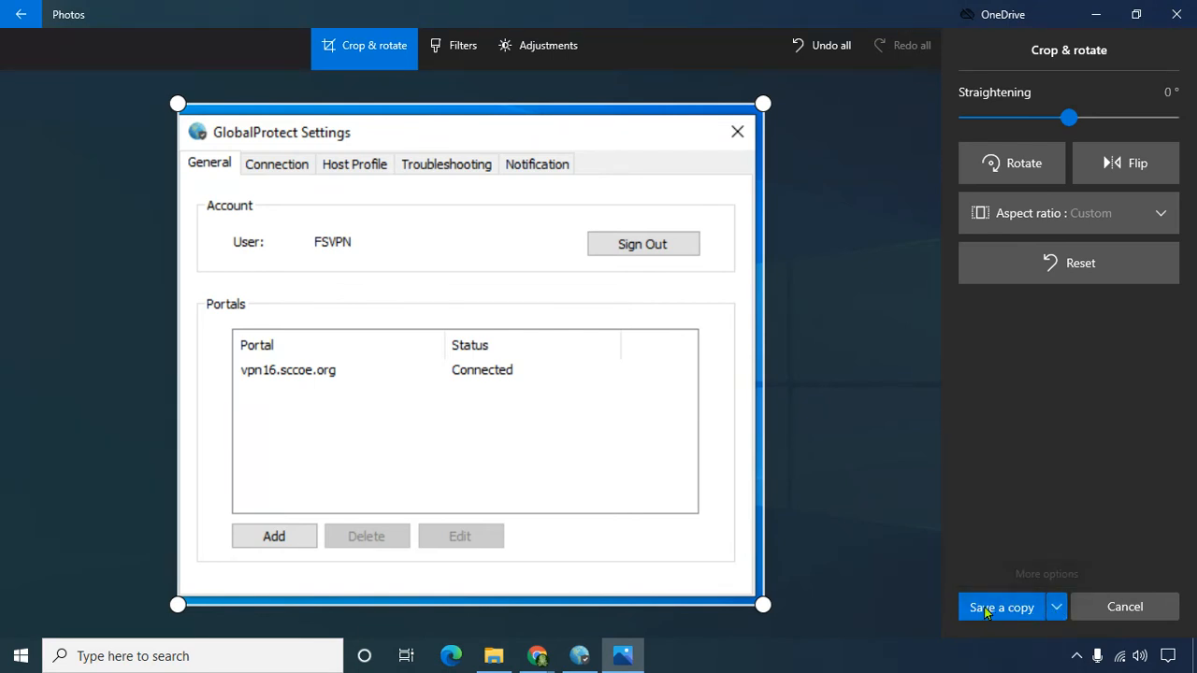
# Save the cropped image over Screenshot (9) using Save instead of Save a copy.
pyautogui.click(1055, 607)
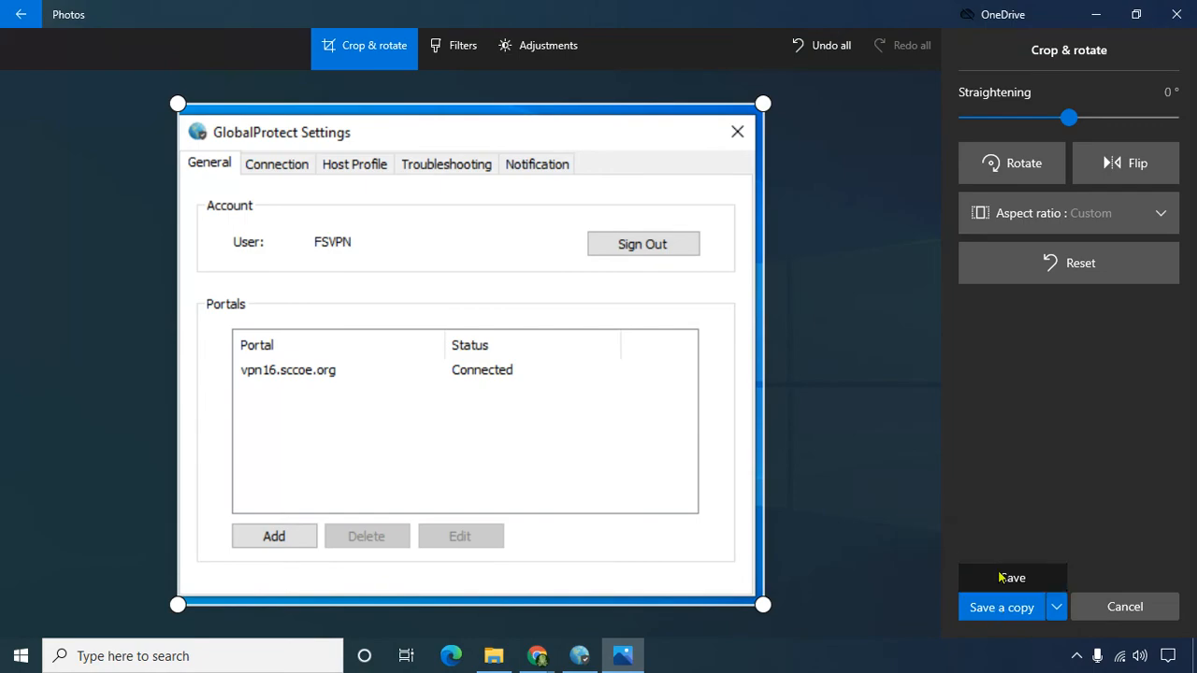
pyautogui.click(1012, 577)
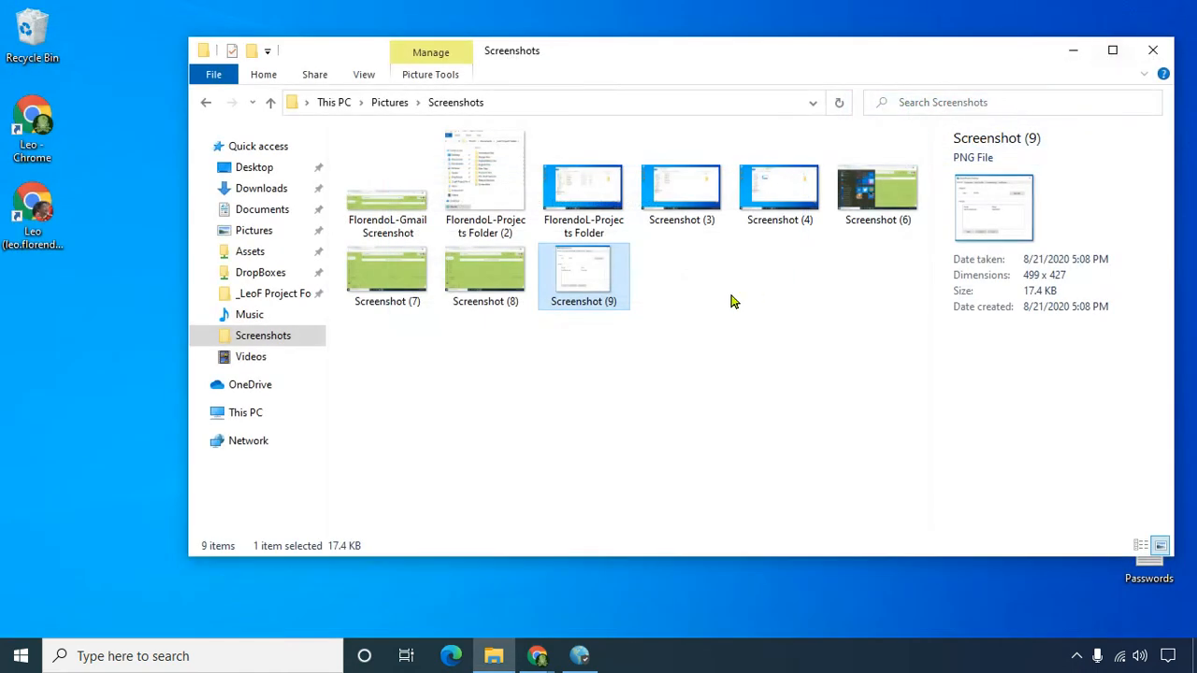
pyautogui.moveTo(573, 308)
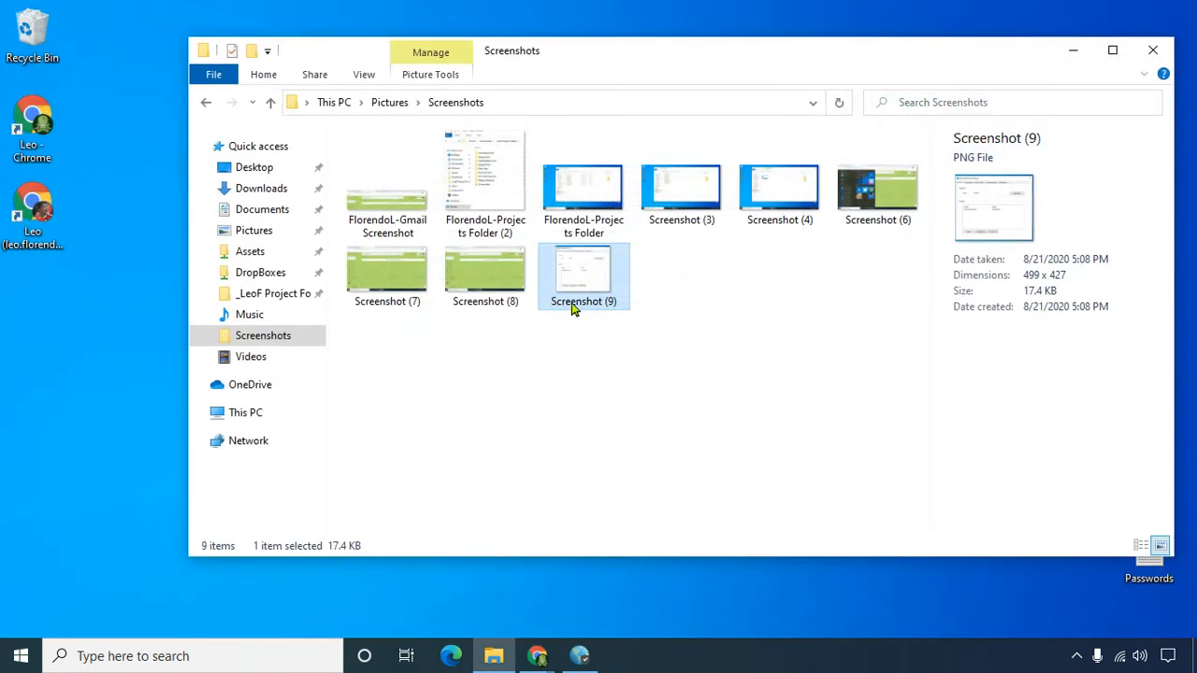
pyautogui.click(583, 301)
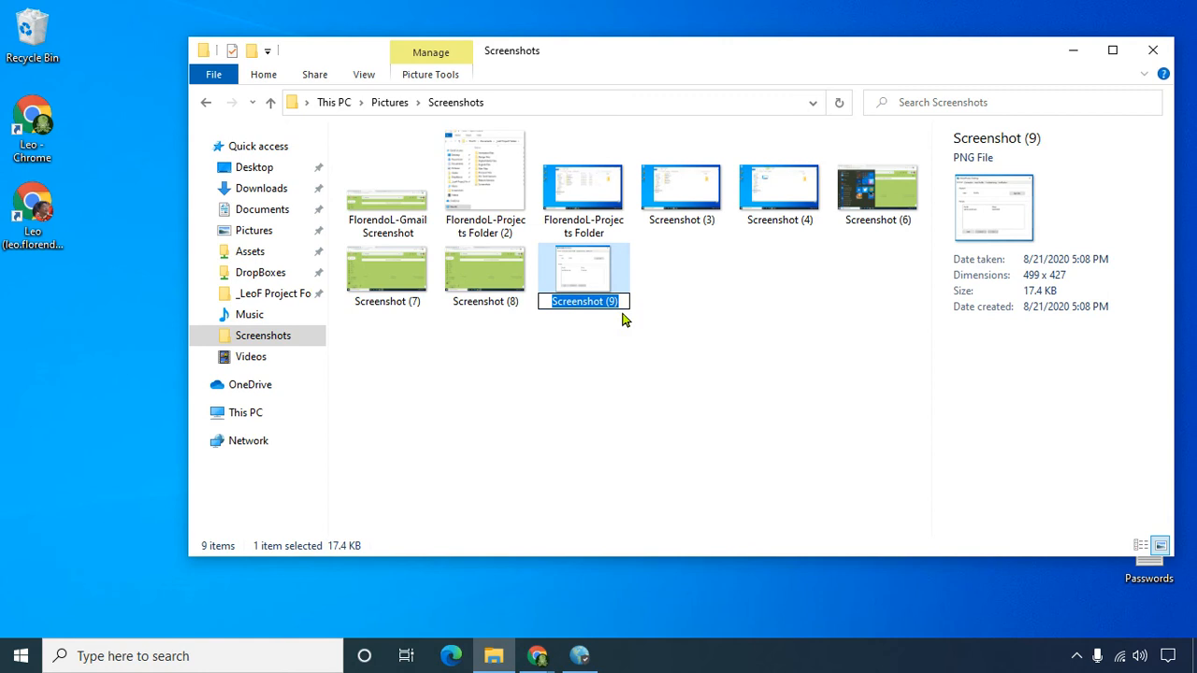
pyautogui.write('FlorendoL-')
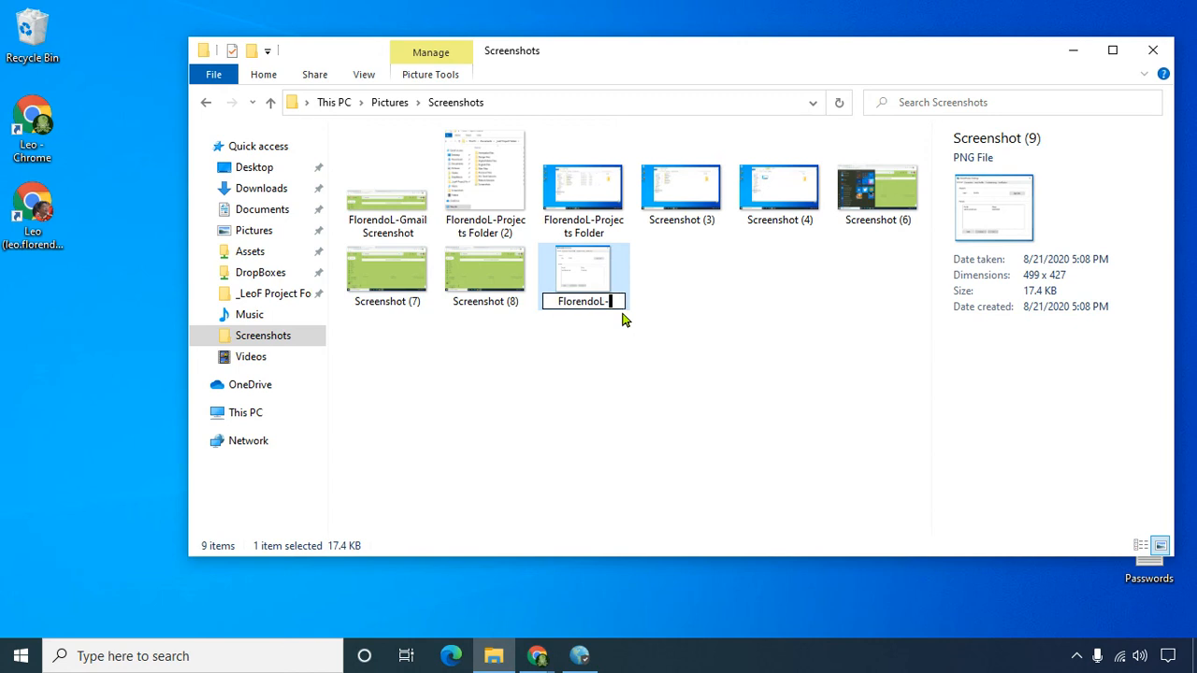
pyautogui.write('VPN')
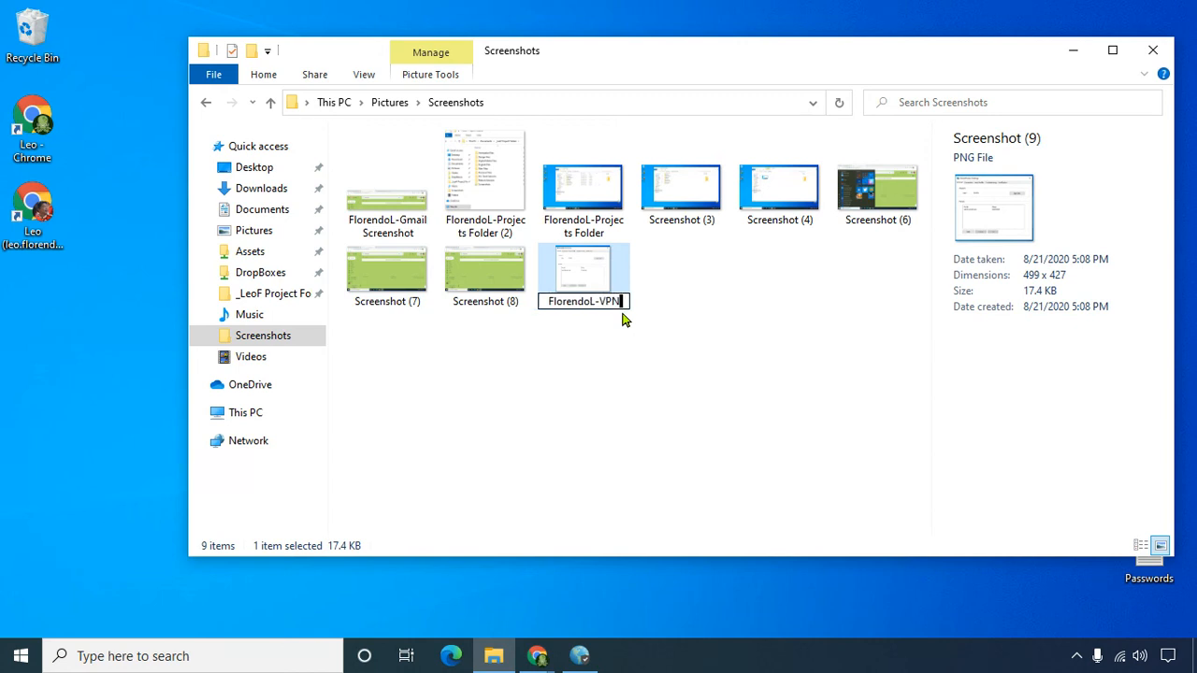
pyautogui.write('Settings')
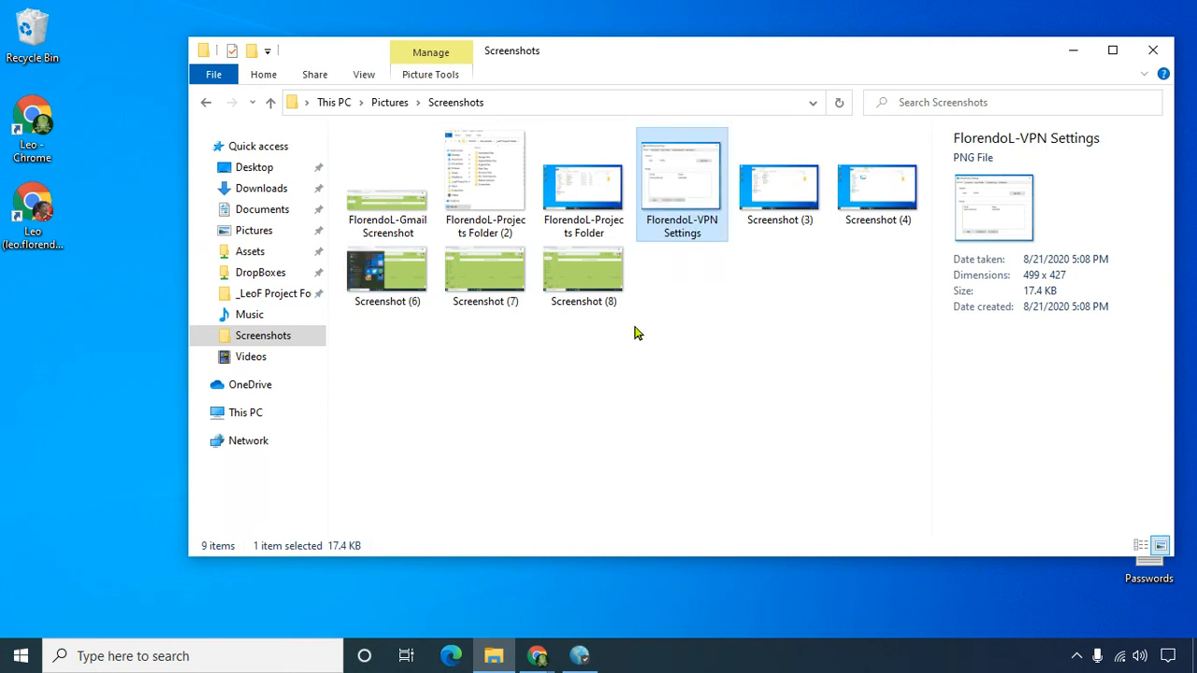
pyautogui.moveTo(680, 246)
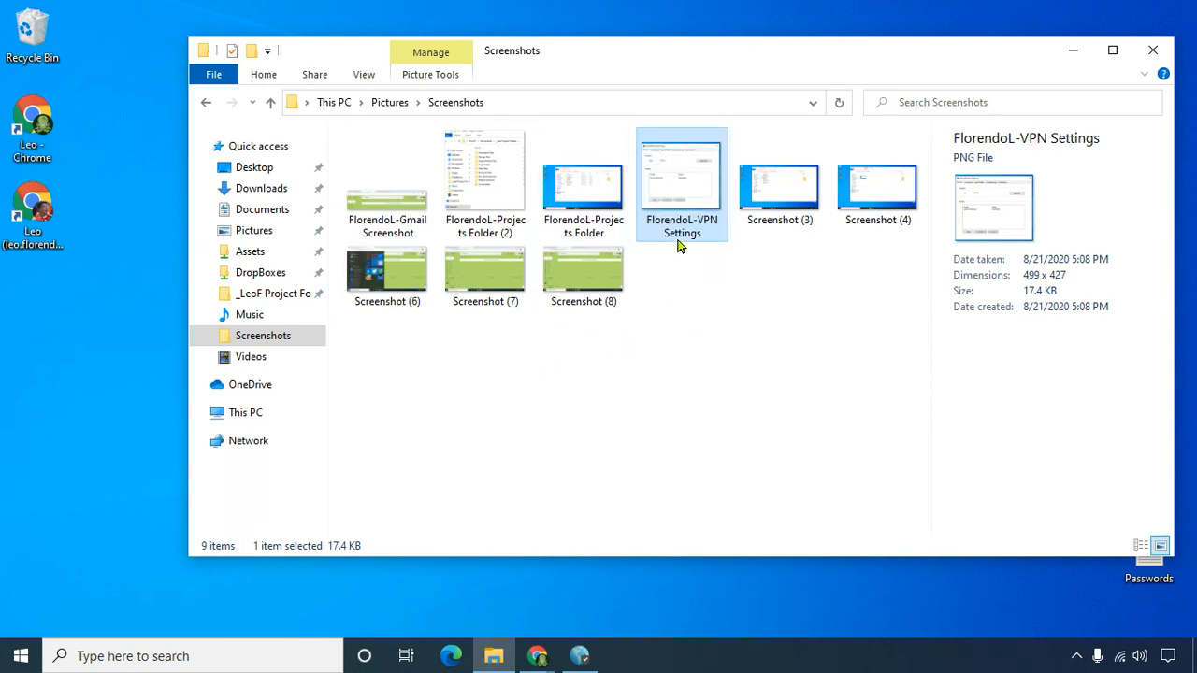
pyautogui.moveTo(682, 225)
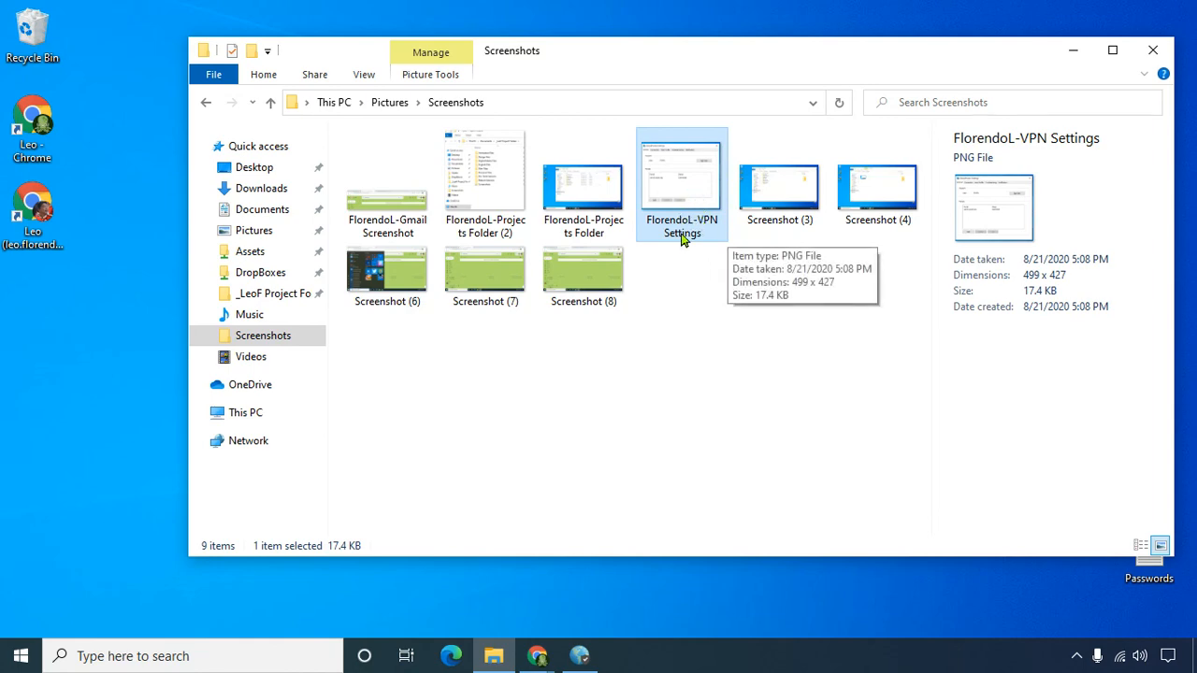
pyautogui.moveTo(687, 254)
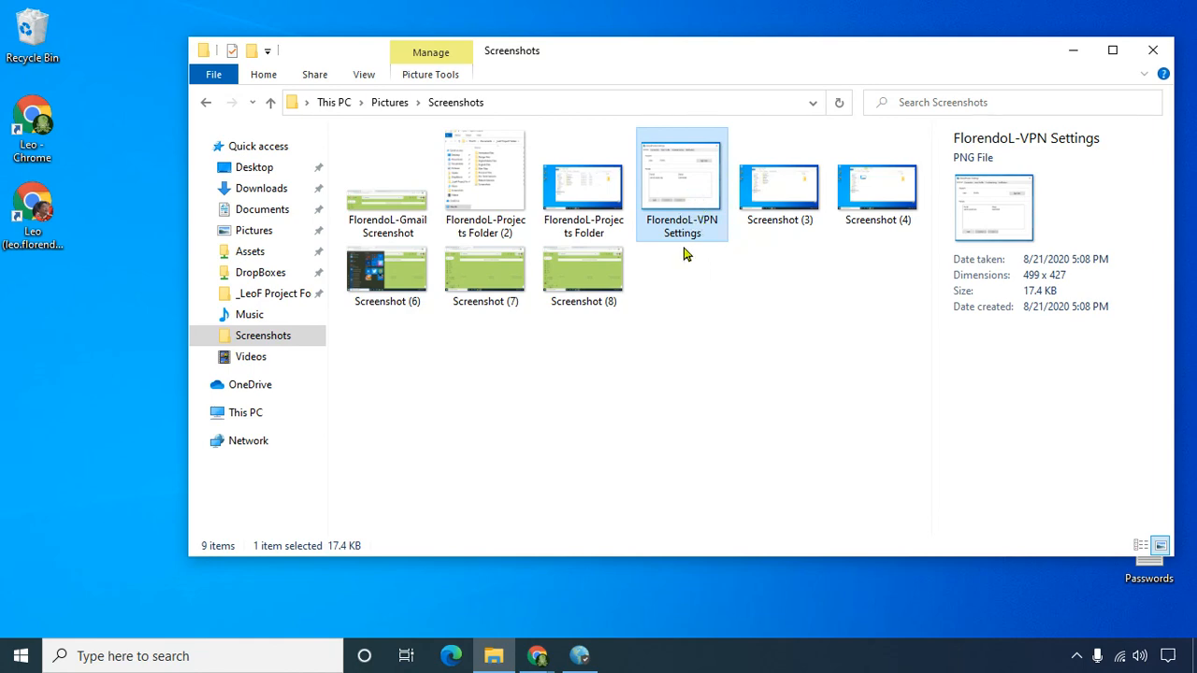